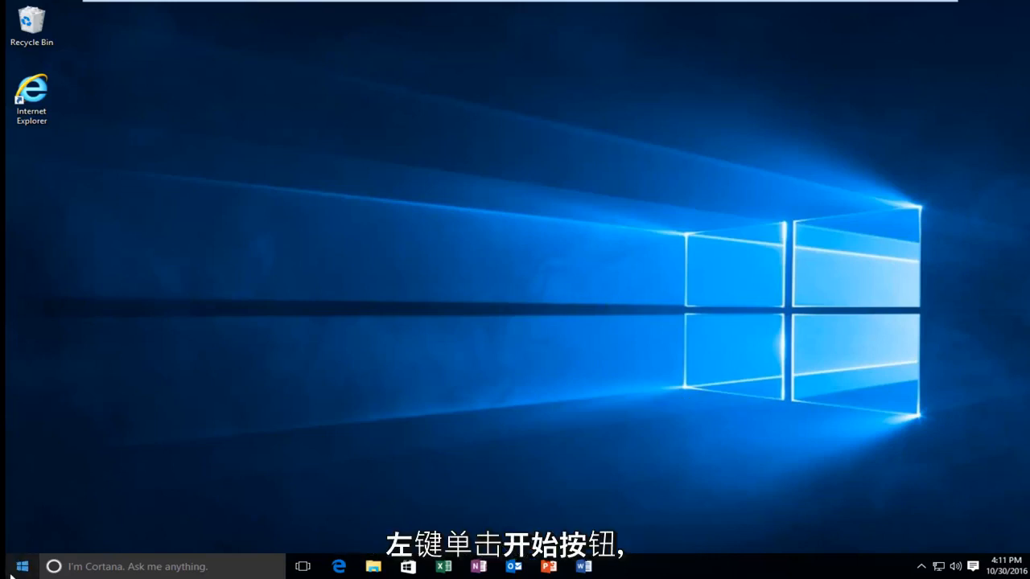
Search the Start menu for 'control panel' to bring up Control Panel as the best match.
click(11, 566)
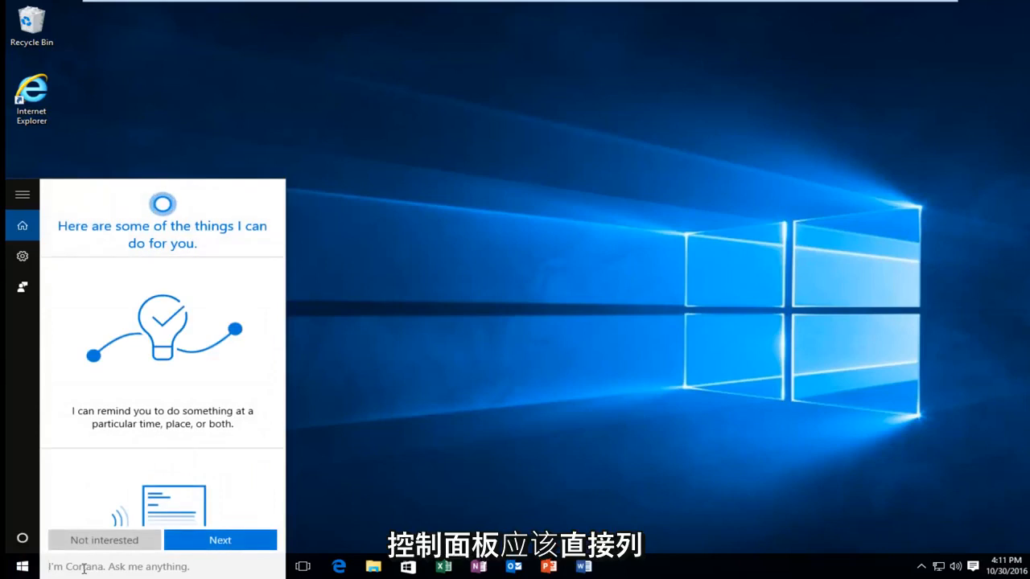
text(control panel;)
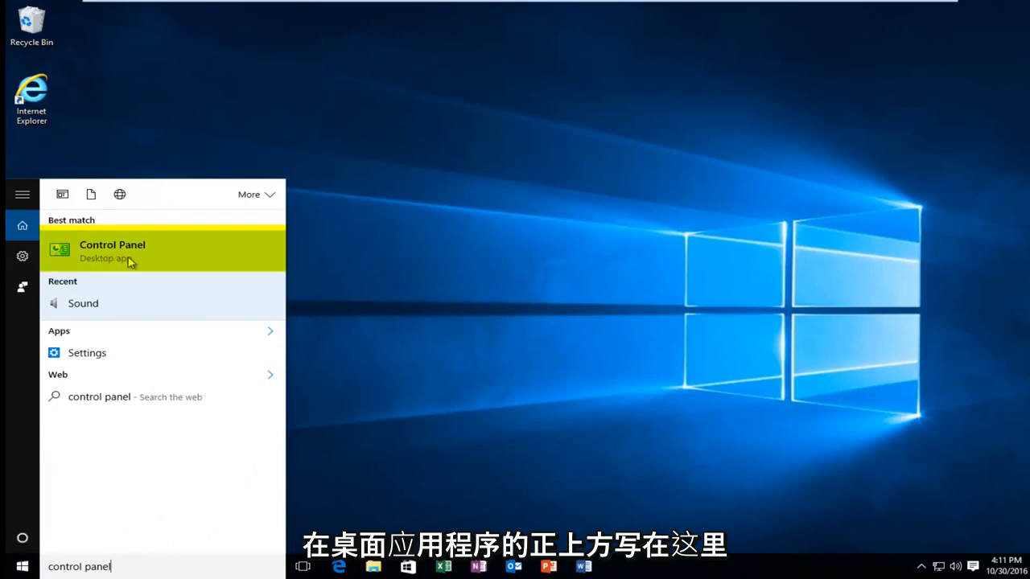
mouse_move(95, 256)
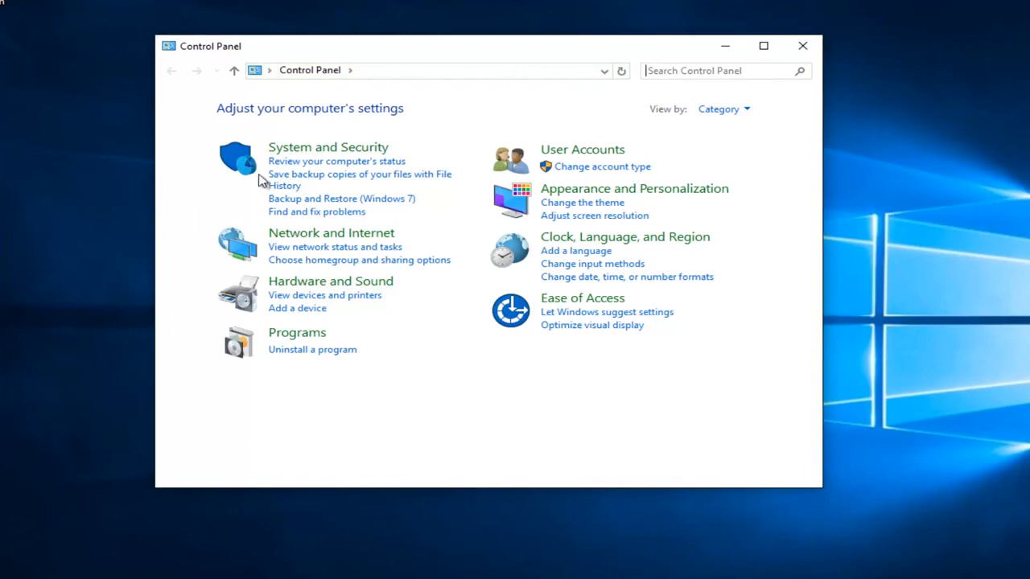
mouse_move(328, 148)
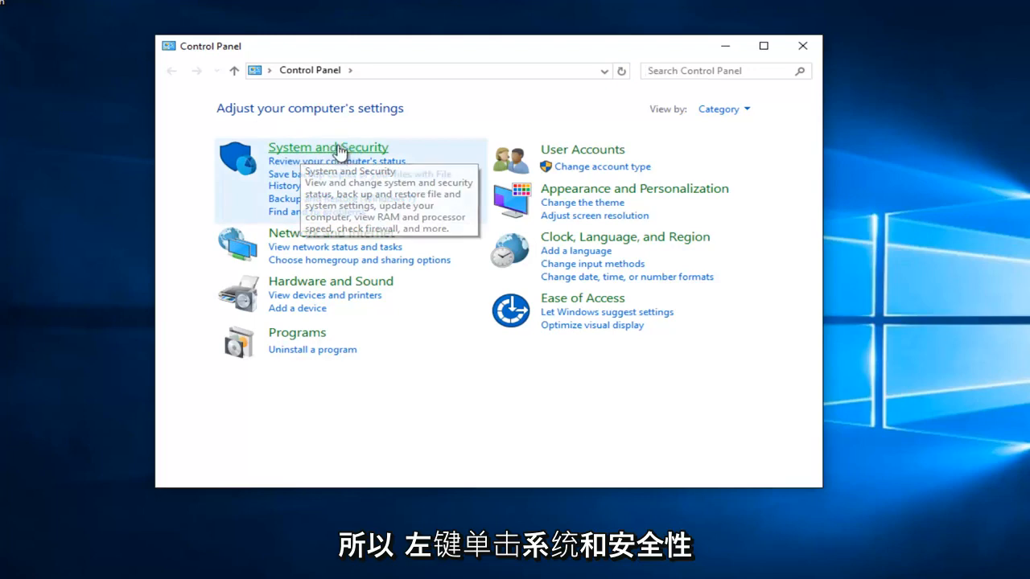
Go into System and Security and scroll down to reach Administrative Tools.
click(328, 148)
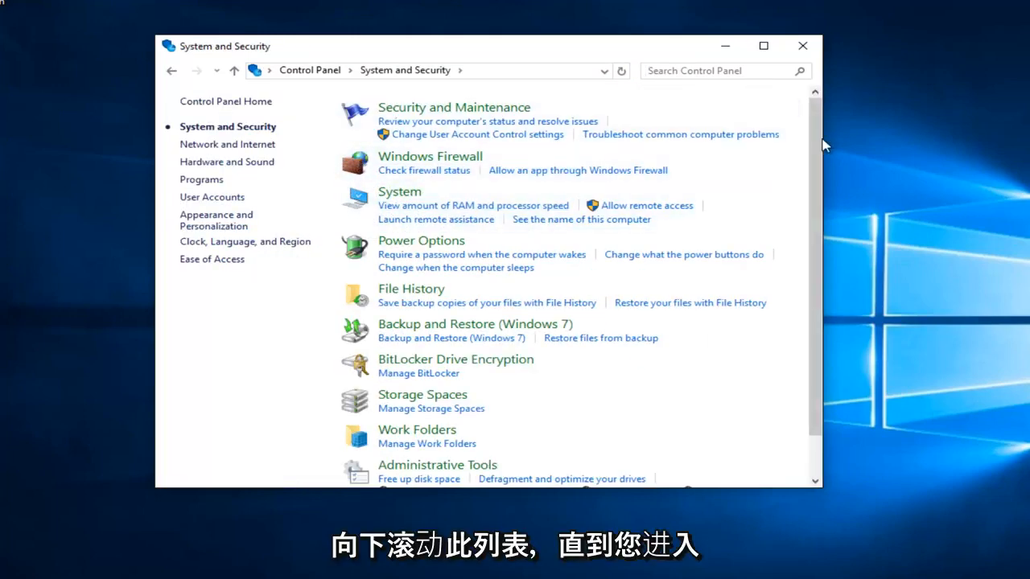
scroll(down, 3)
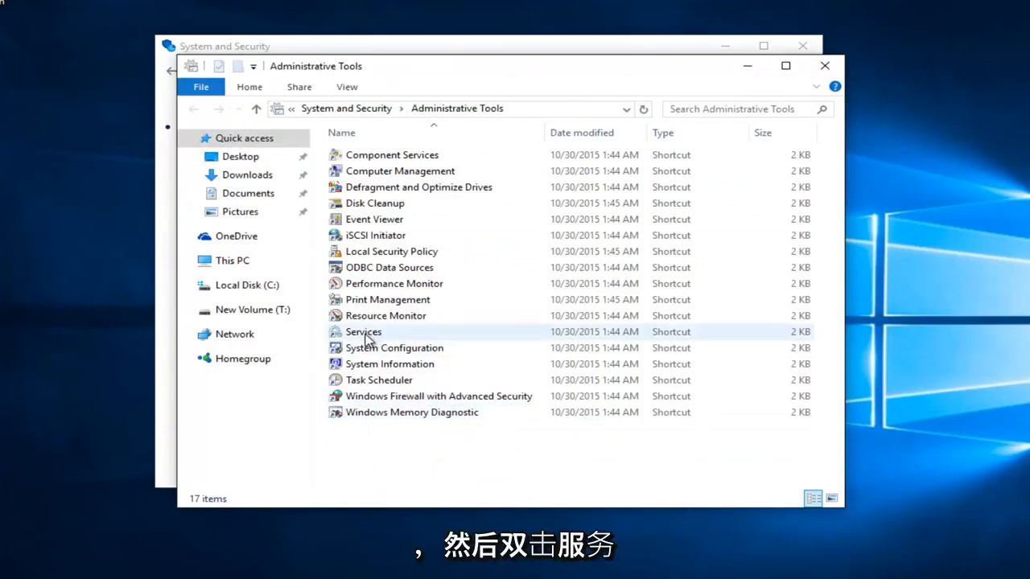
Launch the Services tool from the Administrative Tools shortcuts.
click(364, 331)
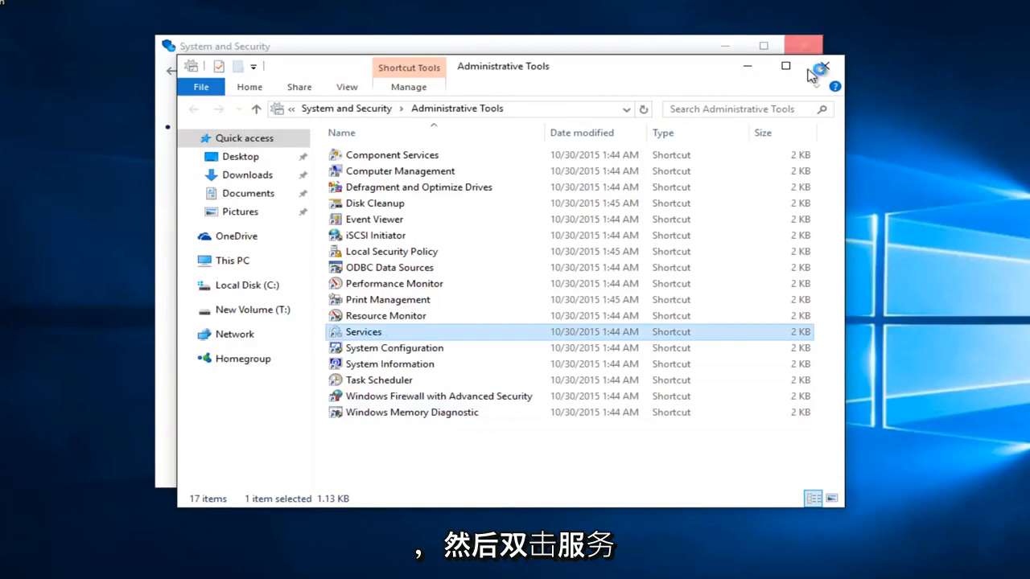
double_click(363, 331)
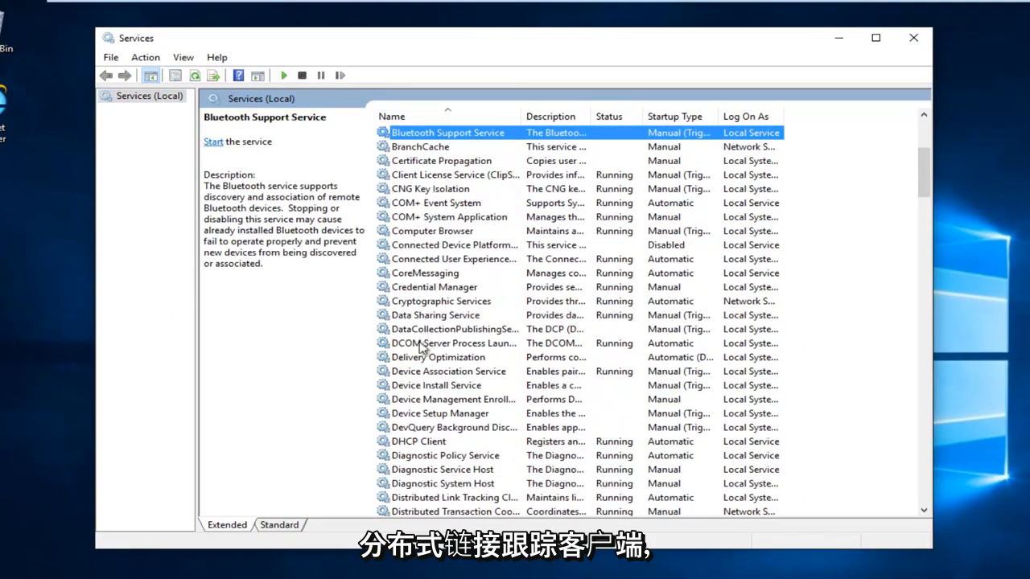
Scroll the services list down to the Distributed Link Tracking Client entry.
scroll(down, 3)
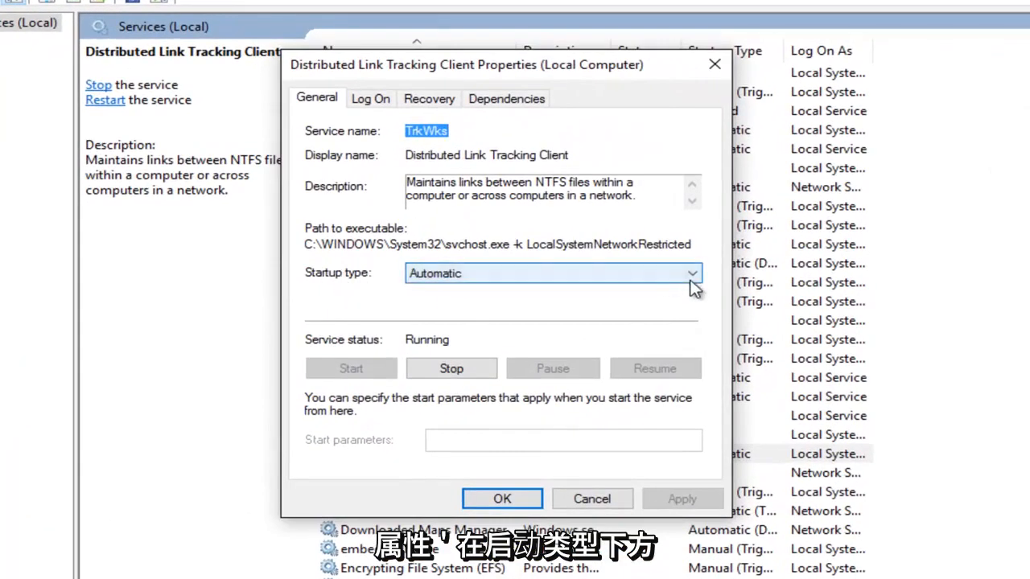
Set the Distributed Link Tracking Client startup type to Disabled, apply and confirm.
click(690, 273)
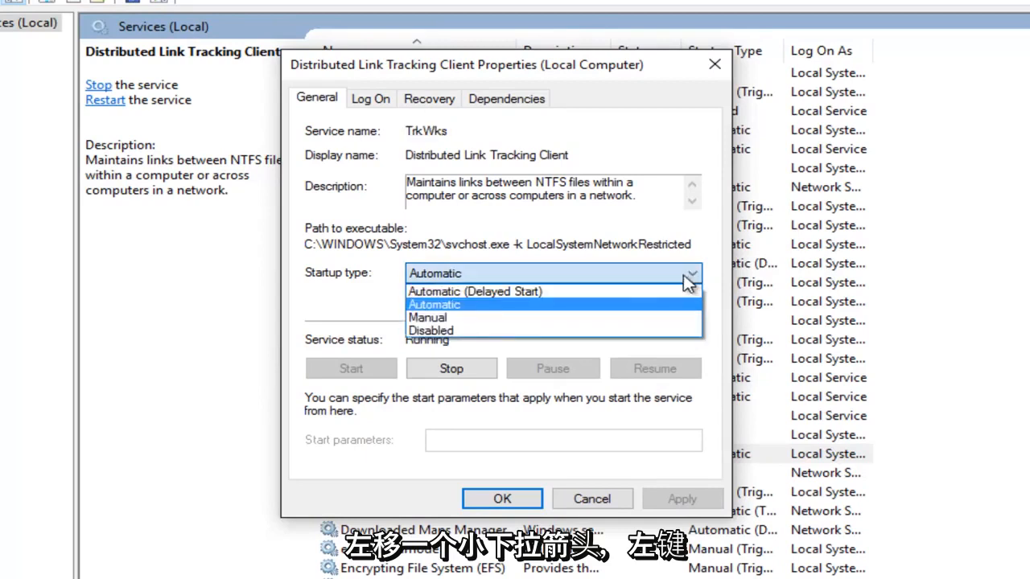
mouse_move(432, 332)
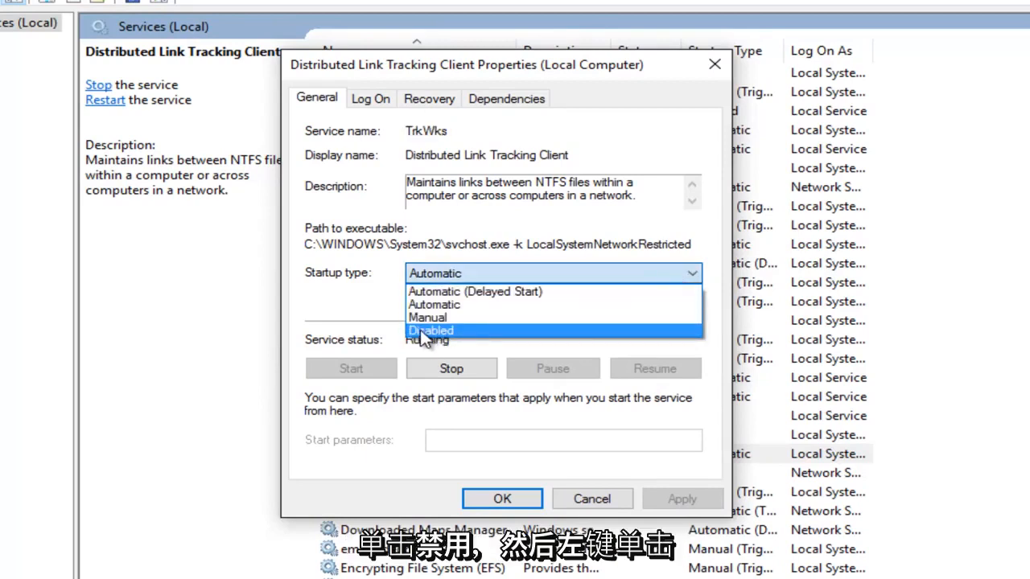
click(431, 331)
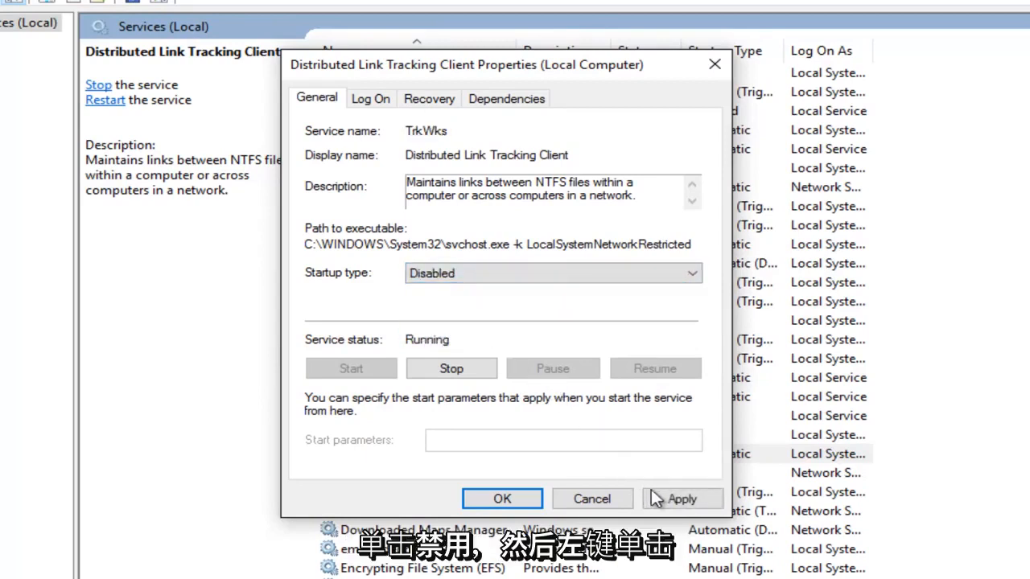
click(682, 499)
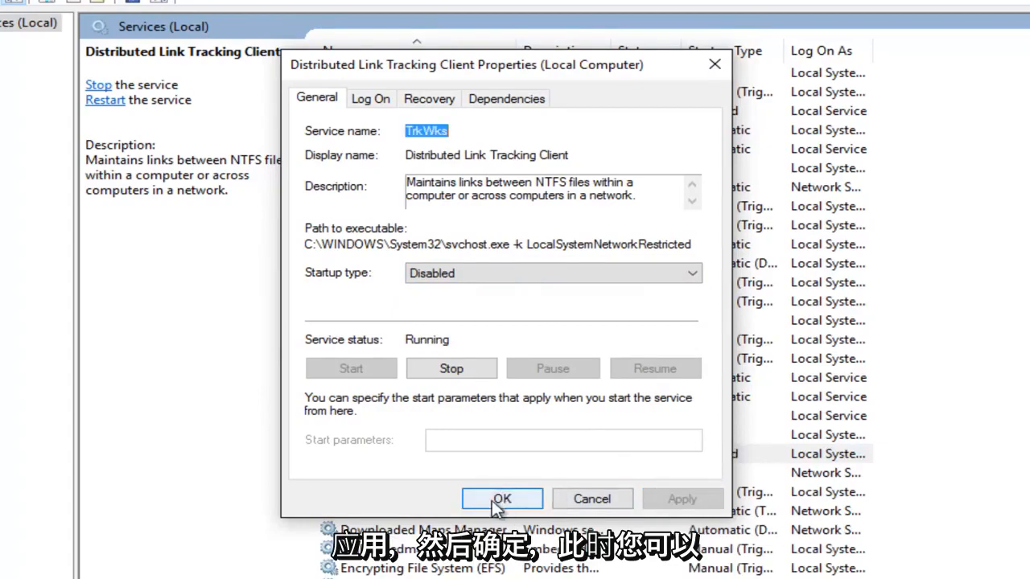
click(502, 499)
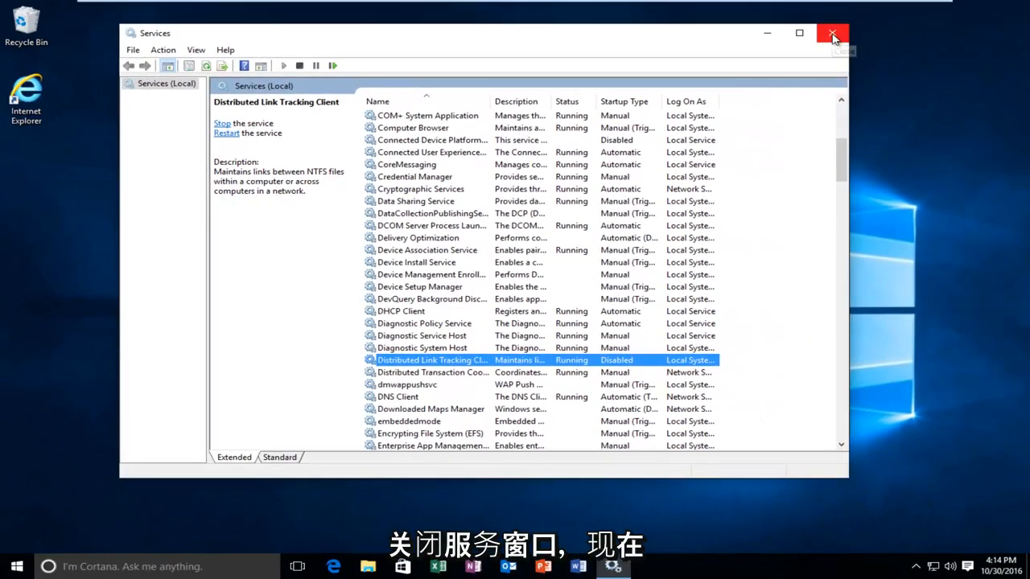
Close Services and start Command Prompt (Admin) from the Start shortcuts, approving UAC.
click(834, 32)
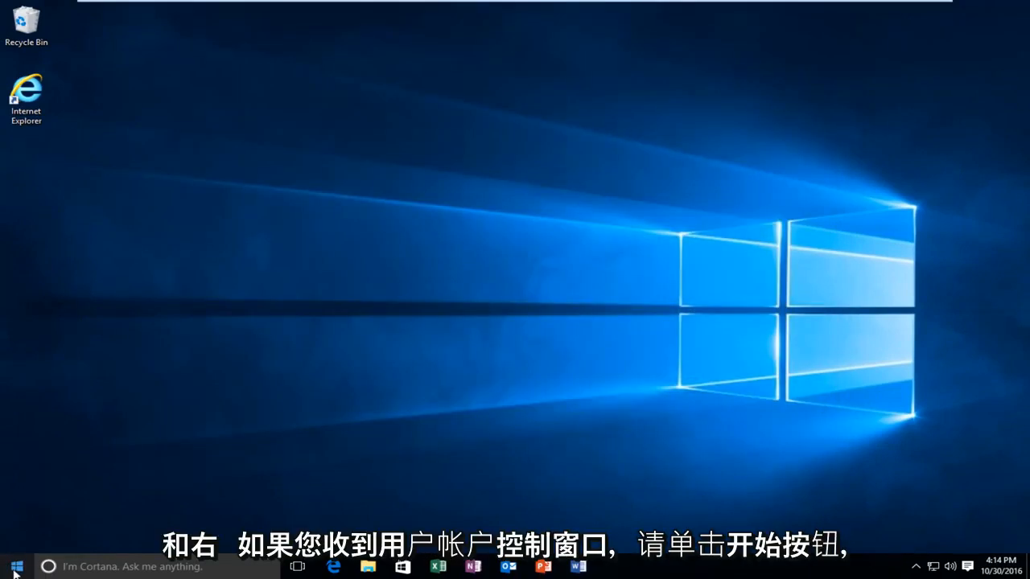
right_click(16, 567)
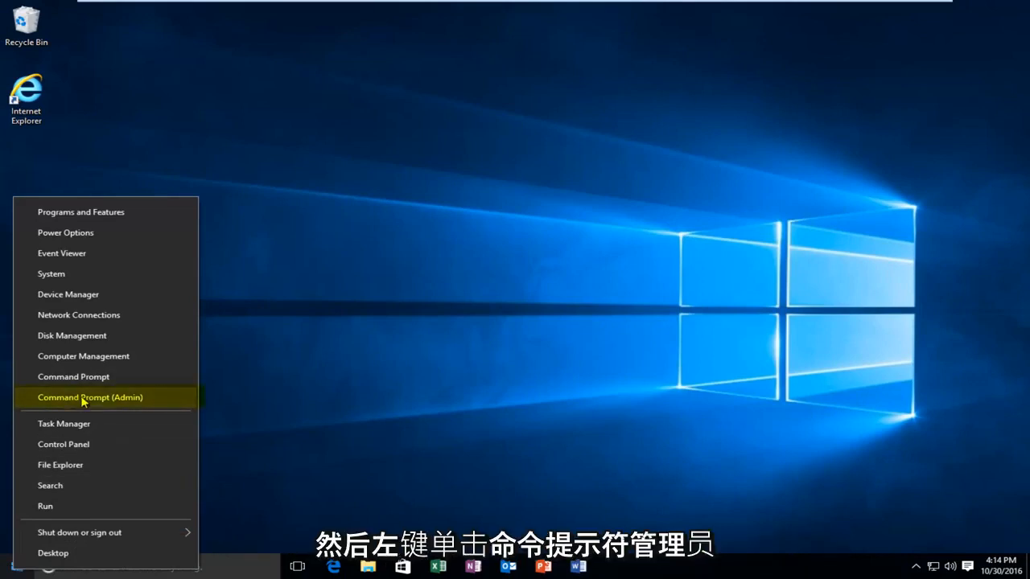
click(90, 396)
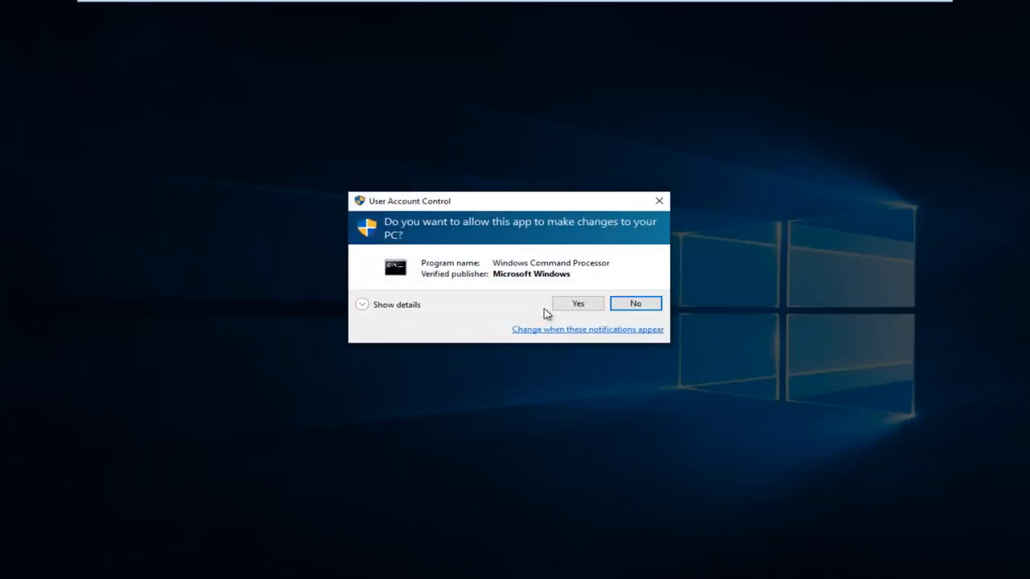
click(577, 302)
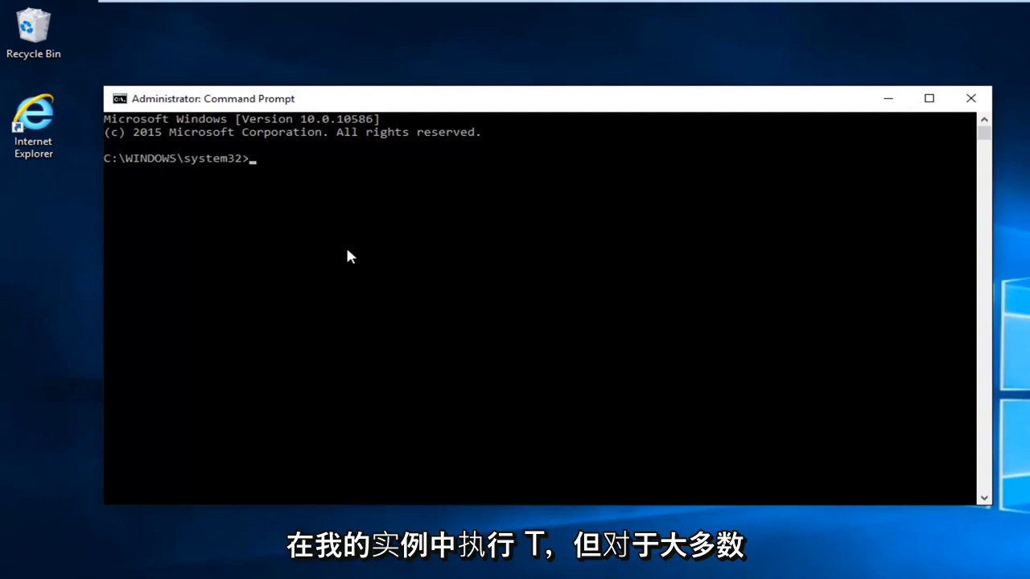
Switch the Command Prompt to drive T:.
text(T:)
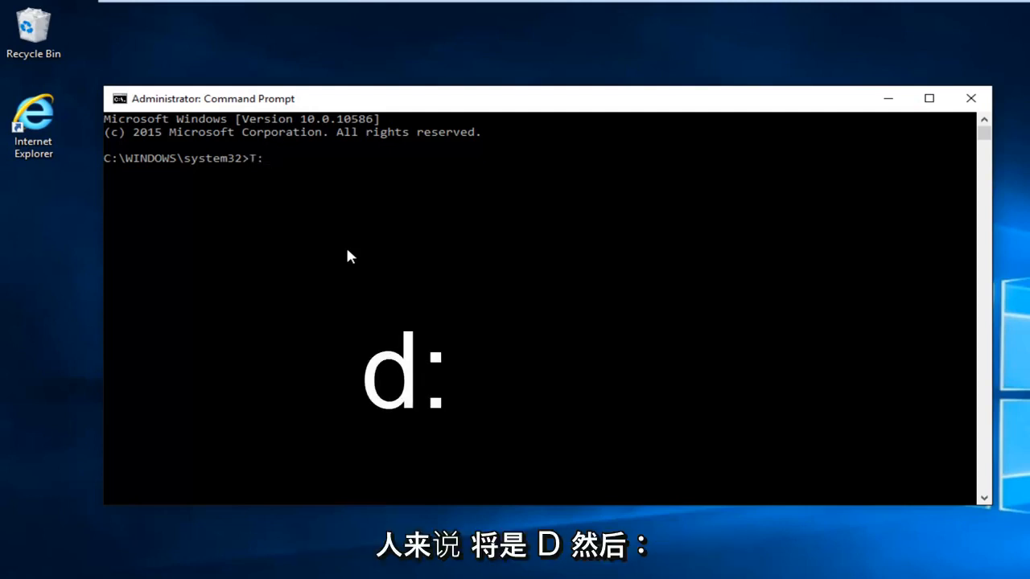
key(Return)
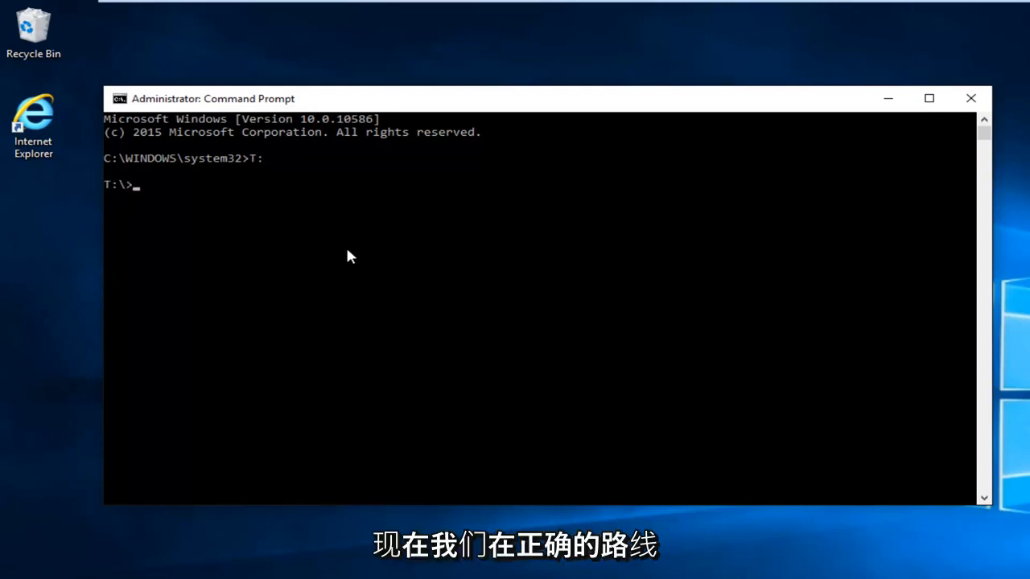
Run rmdir "System Volume Information" /s and confirm with y to delete the folder.
text(r)
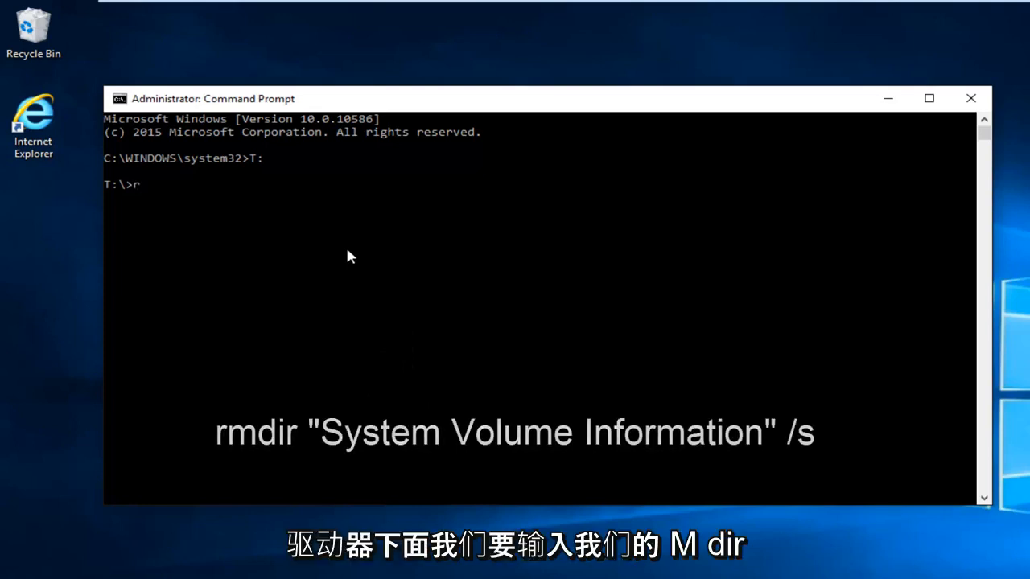
text(mdir)
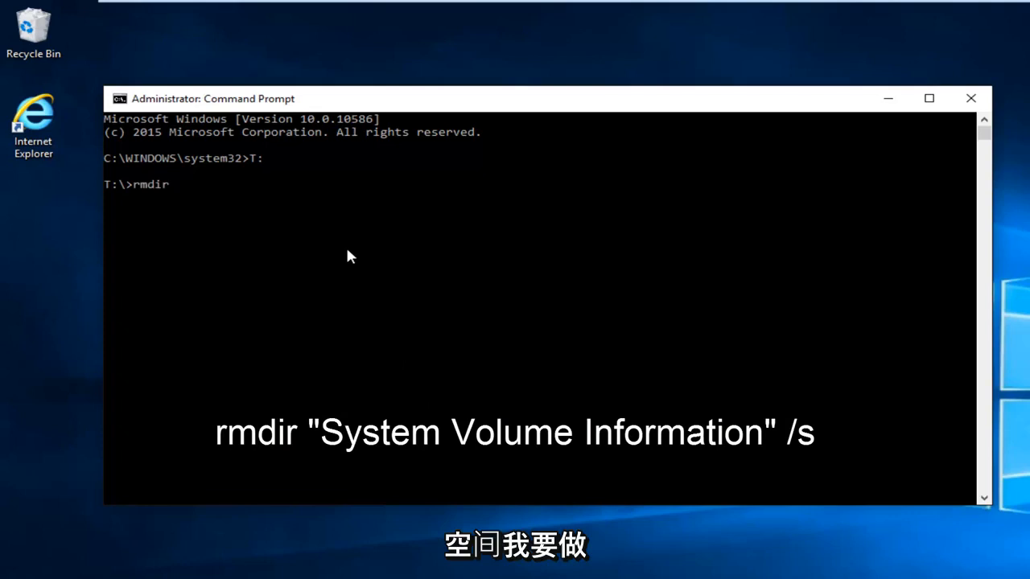
text("Syst)
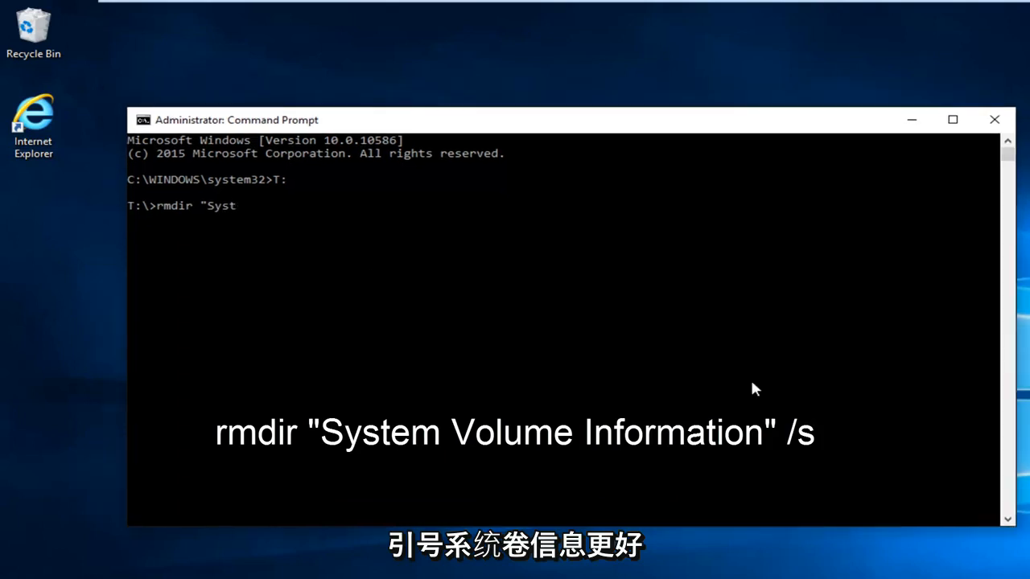
text(em Volume Information)
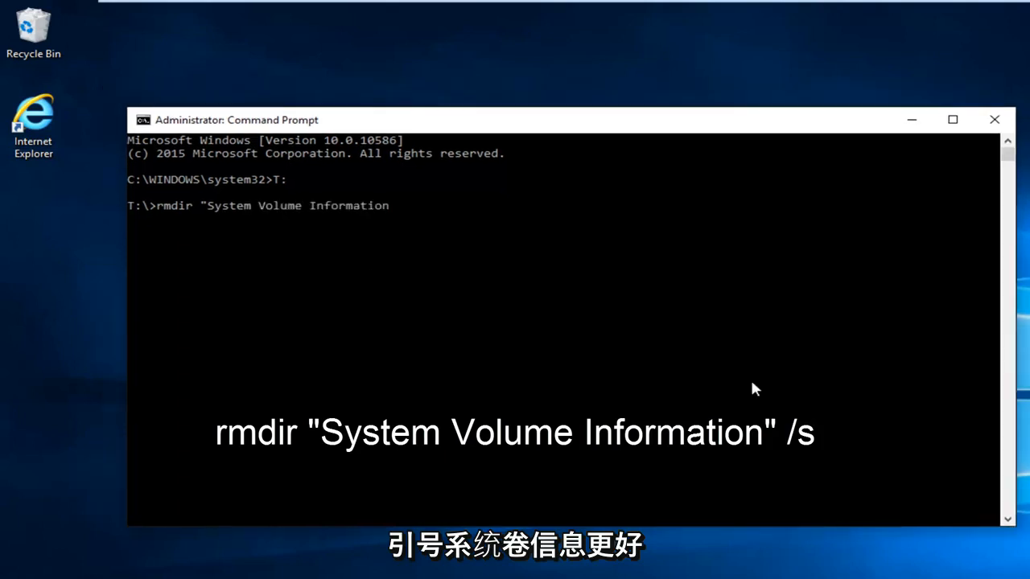
text(")
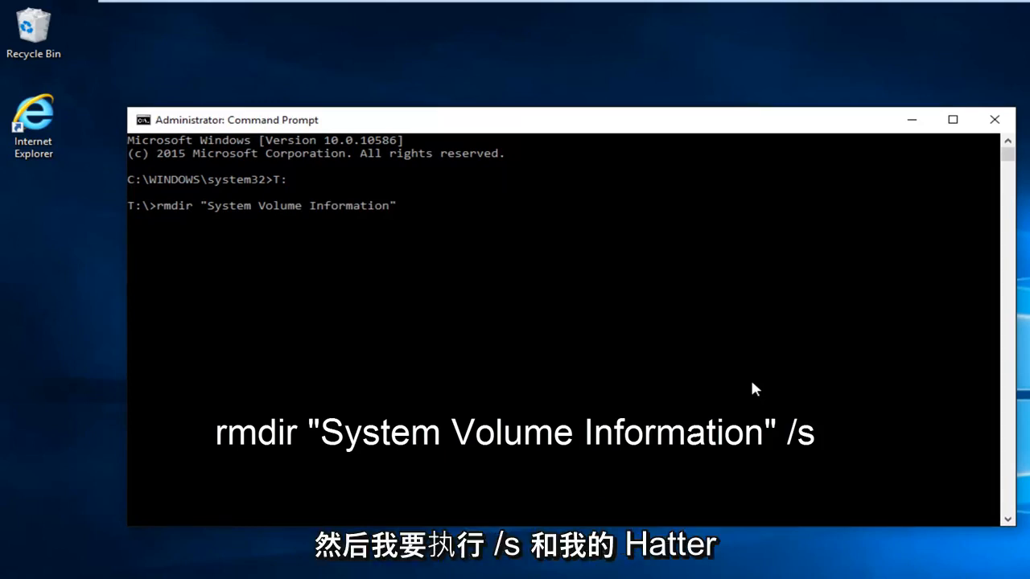
text(/s)
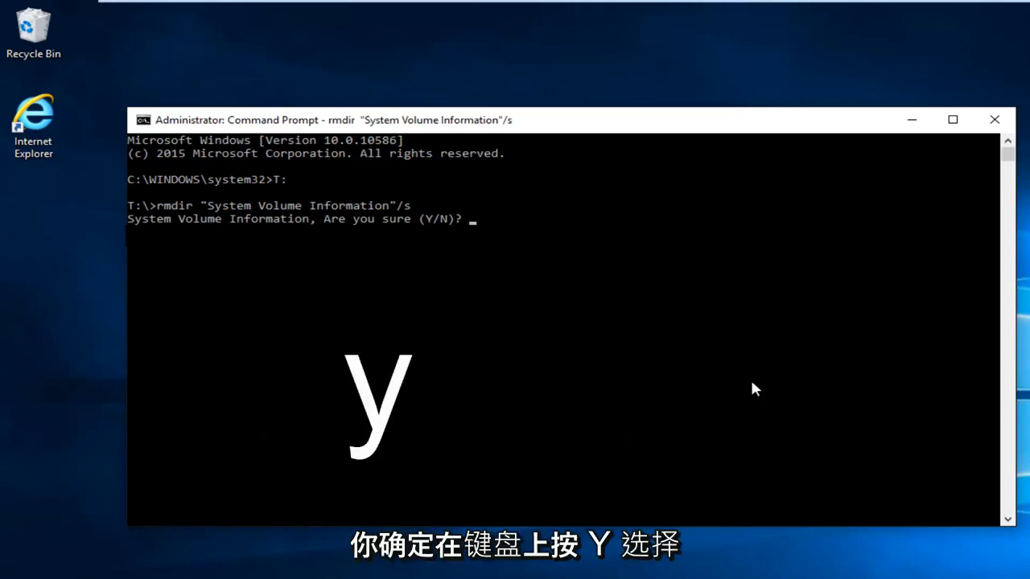
text(y)
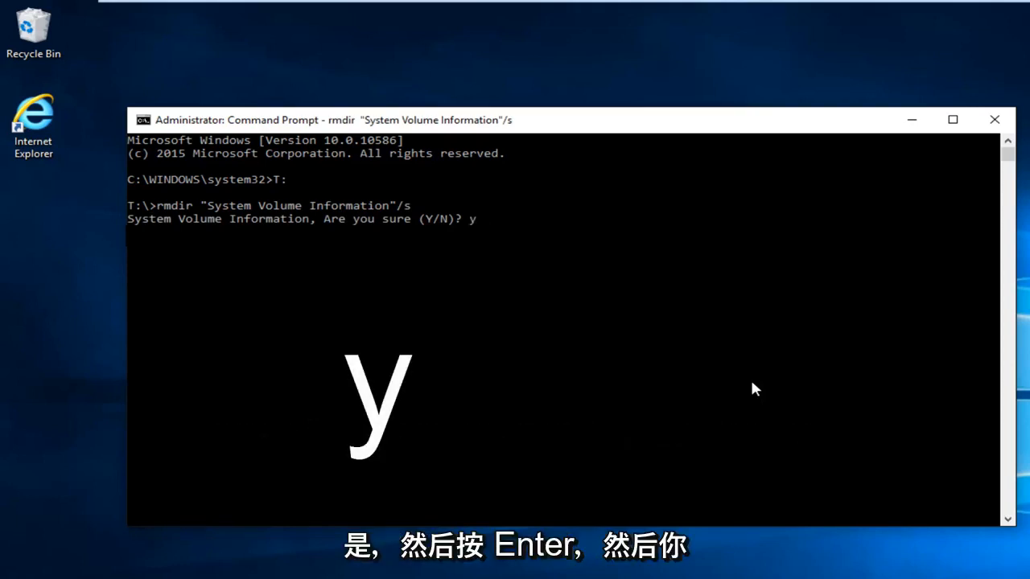
key(Return)
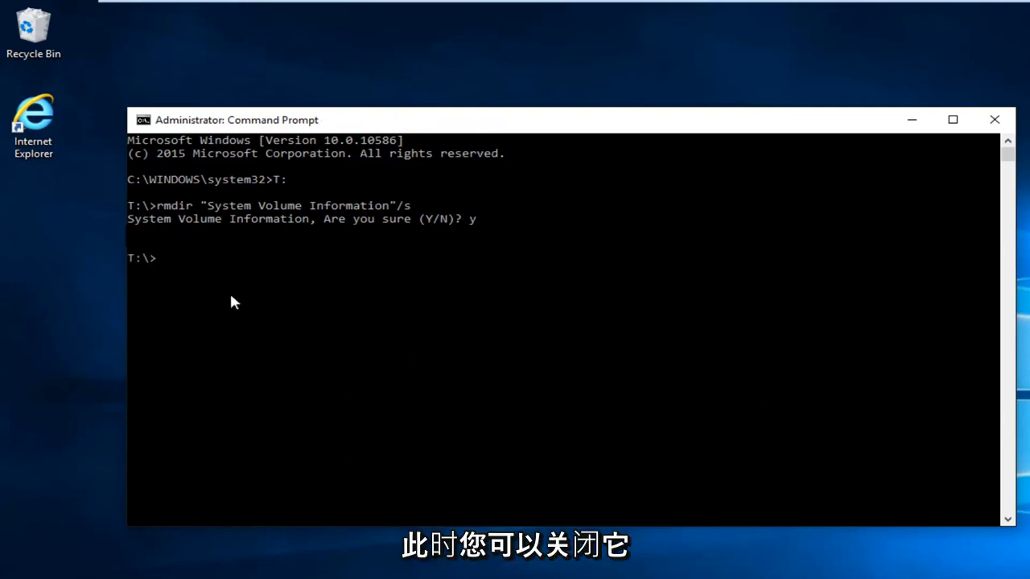
mouse_move(192, 283)
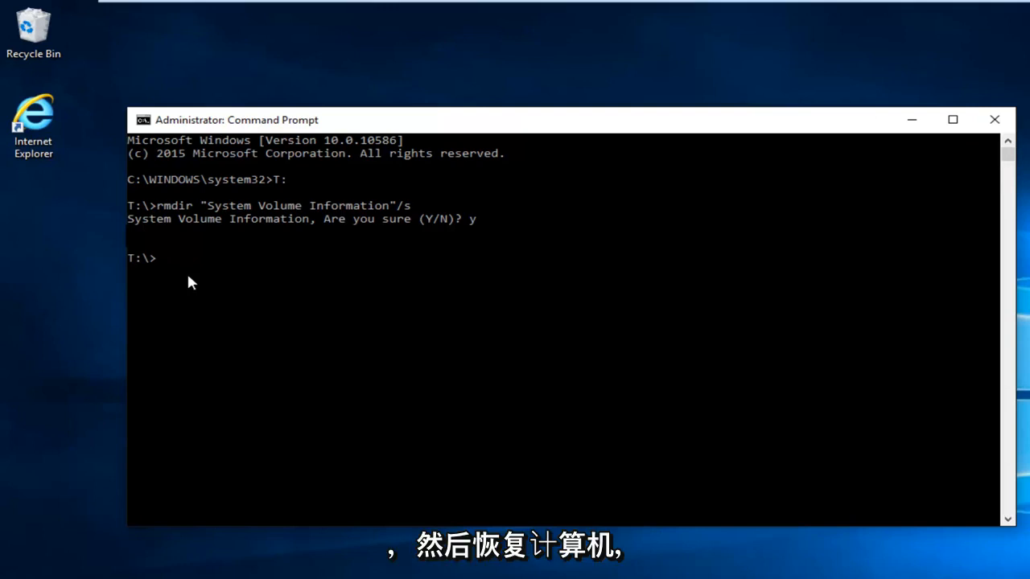